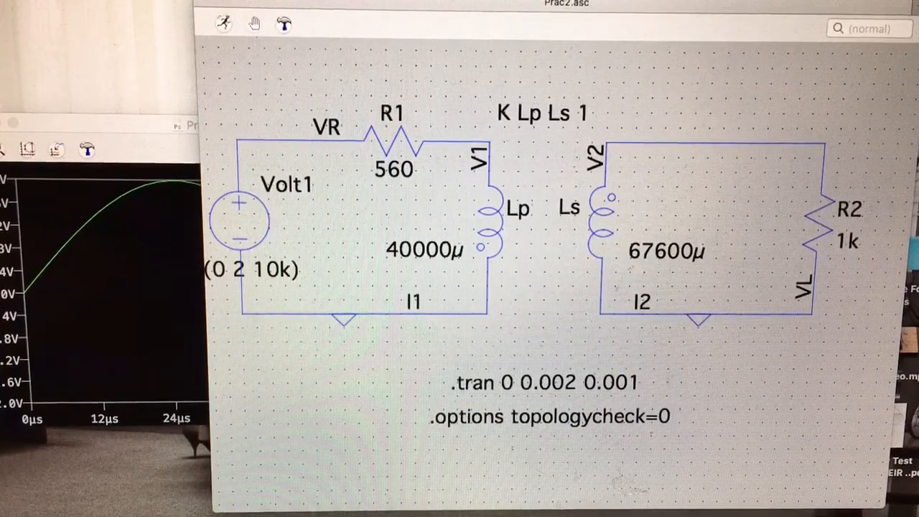
# Create a new blank schematic and start a first vertical wire with the Wires tool
pyautogui.click(28, 3)
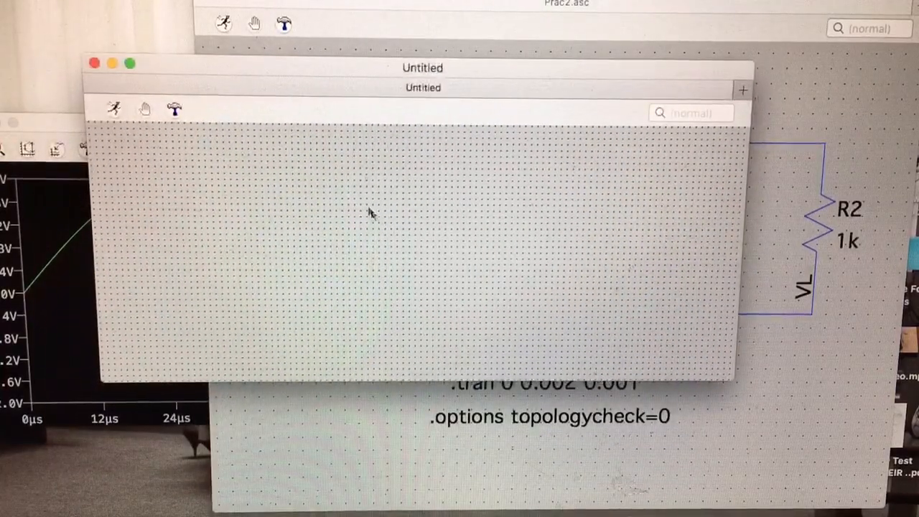
pyautogui.rightClick(371, 214)
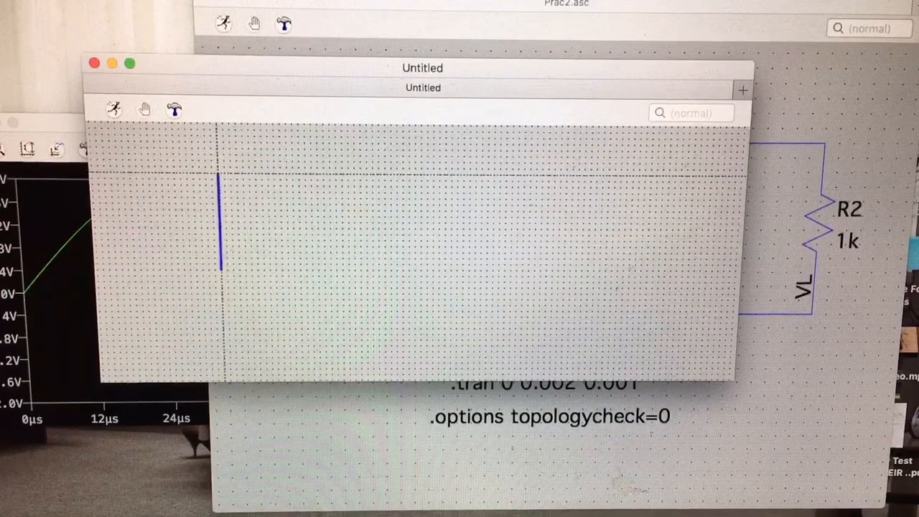
# Draw the wire outline of the left and right rectangular loops
pyautogui.moveTo(222, 175); pyautogui.dragTo(374, 175)
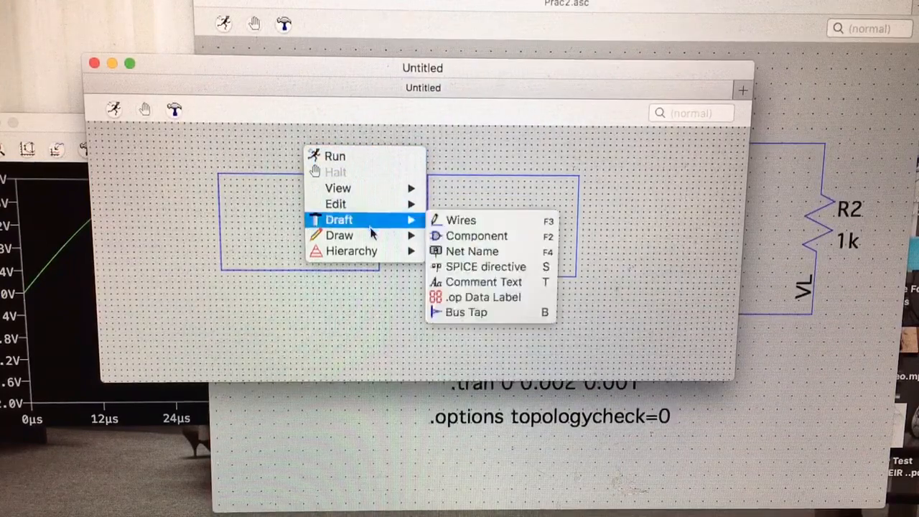
pyautogui.moveTo(460, 221)
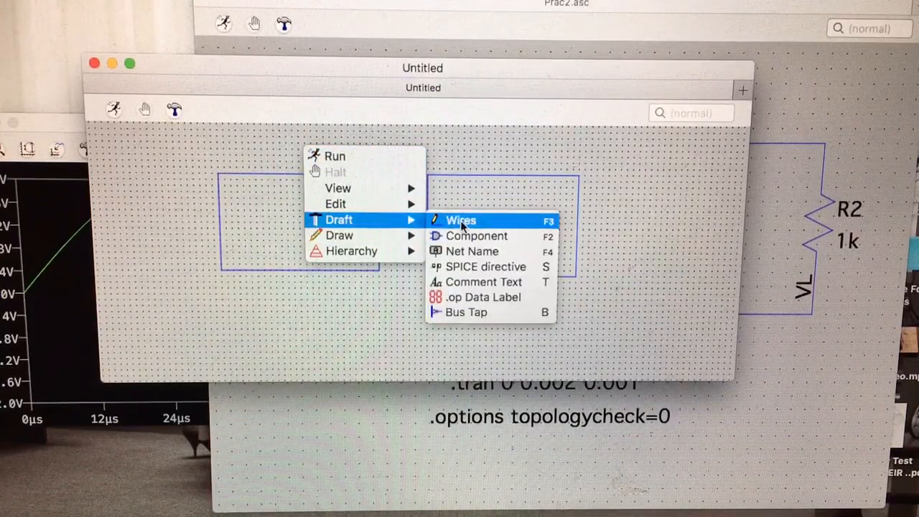
pyautogui.moveTo(476, 265)
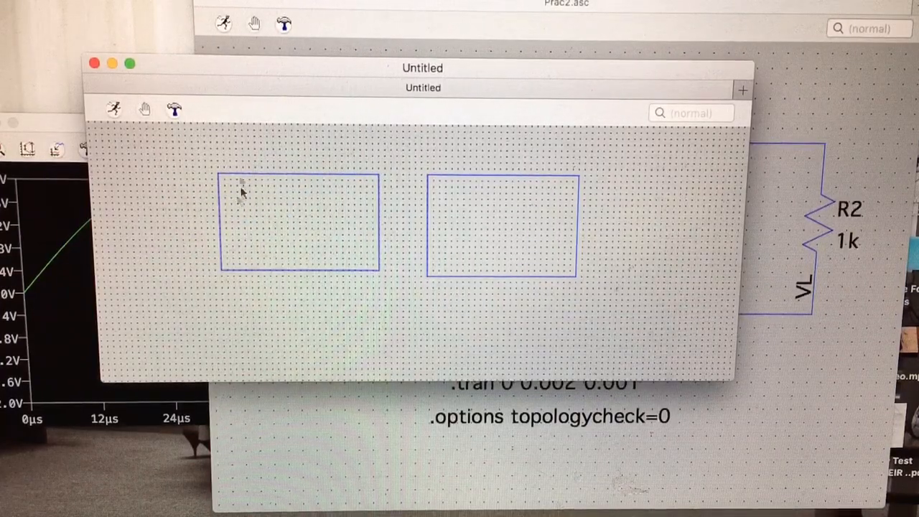
pyautogui.moveTo(190, 175)
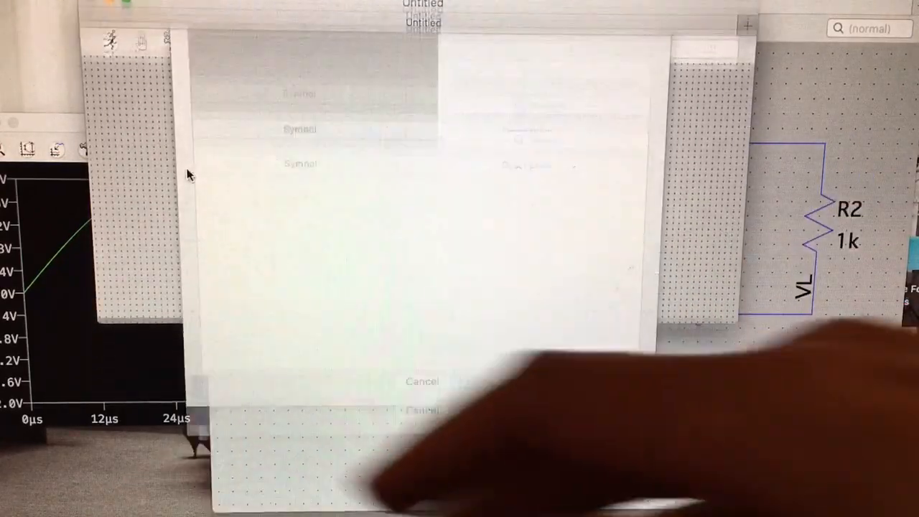
# Place a resistor (res), two inductors (ind) and a voltage source (volt) onto the loops
pyautogui.write('res')
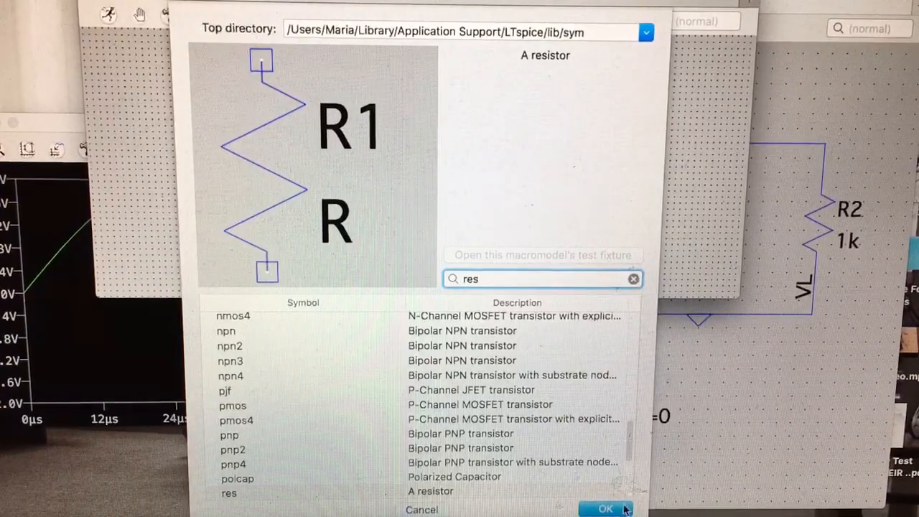
pyautogui.click(606, 508)
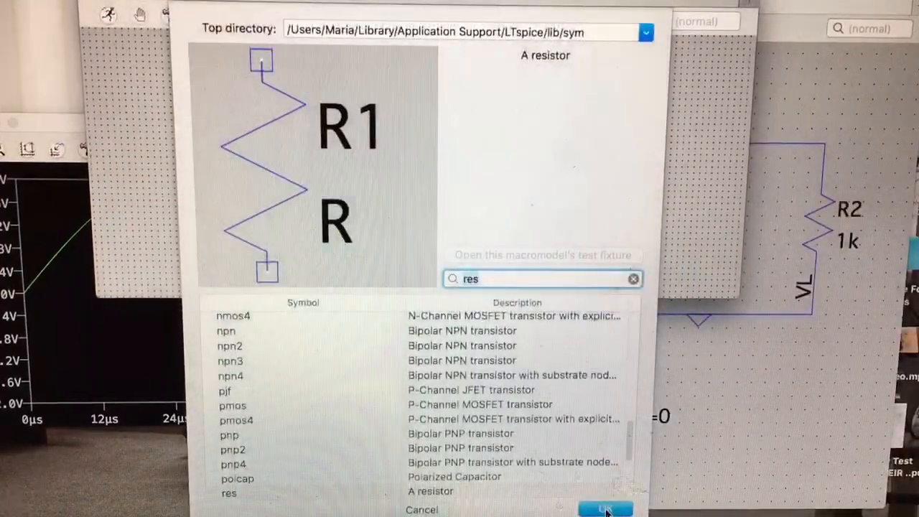
pyautogui.write('ind')
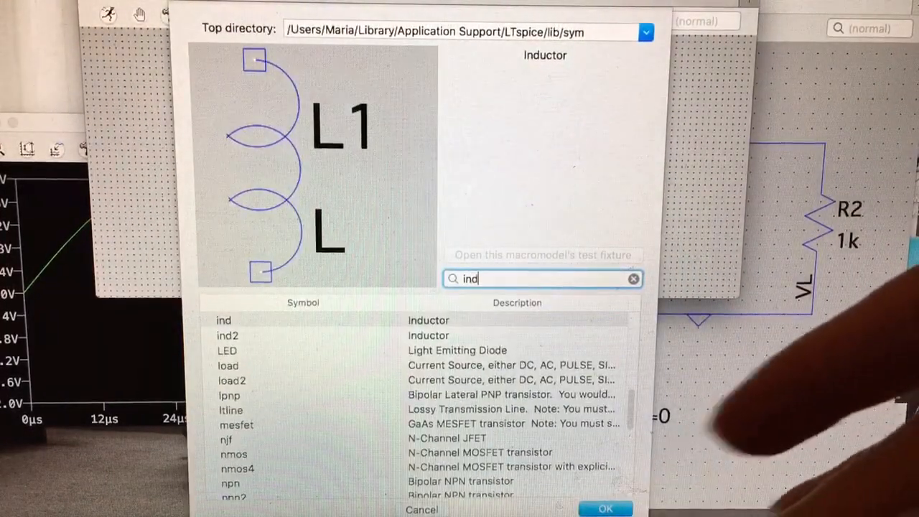
pyautogui.click(605, 508)
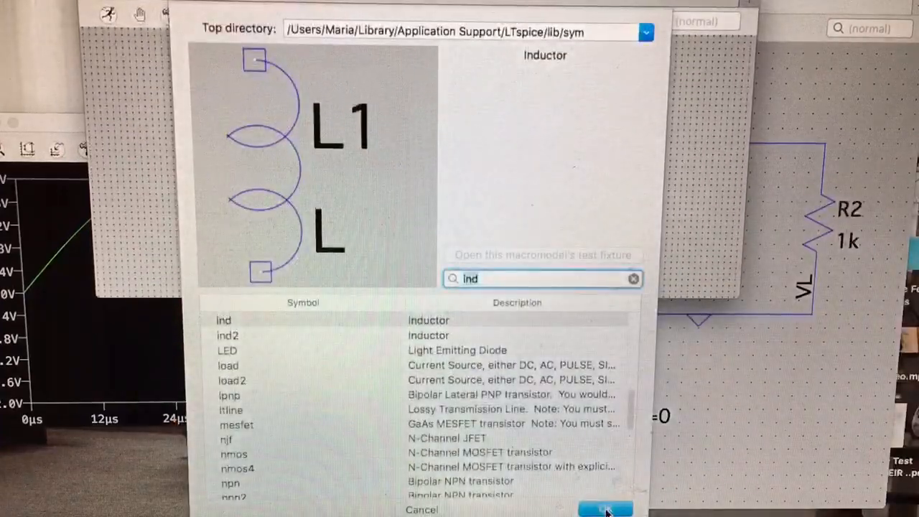
pyautogui.write('volt')
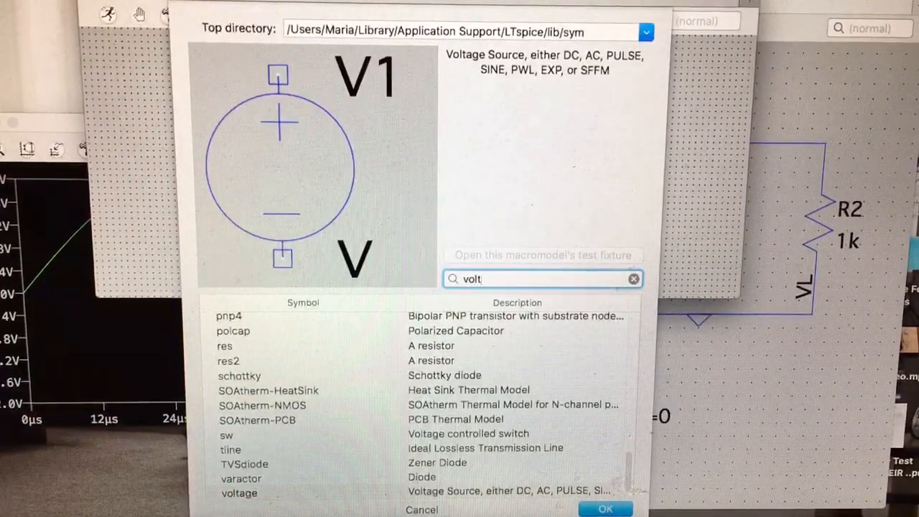
pyautogui.click(604, 508)
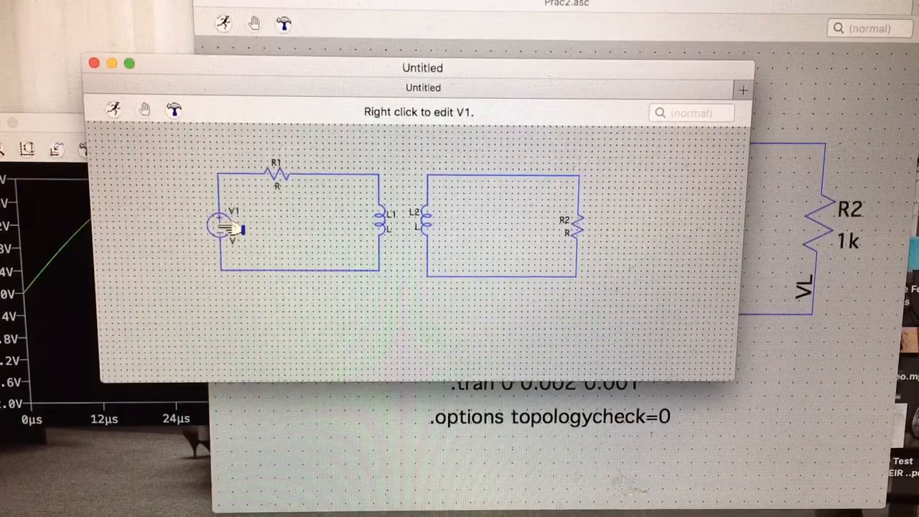
# Configure V1 as a SINE source with amplitude 2 and frequency 10
pyautogui.rightClick(233, 227)
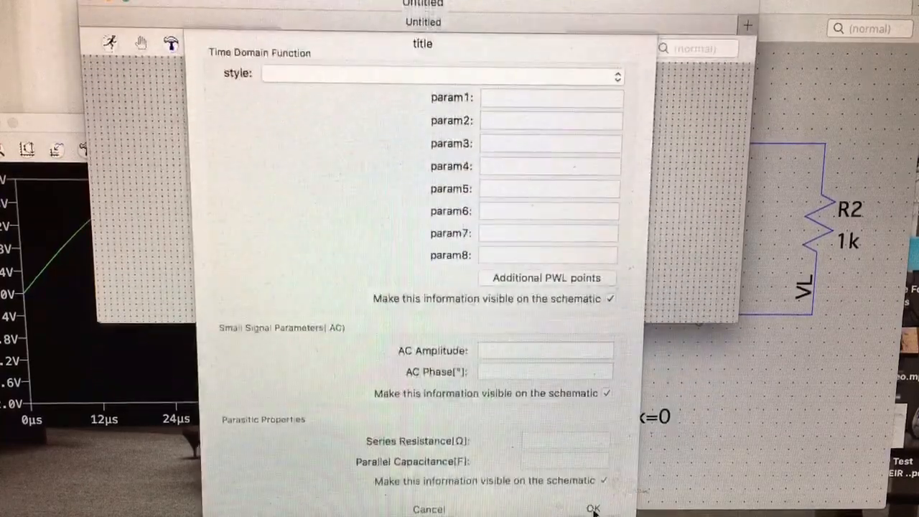
pyautogui.click(438, 75)
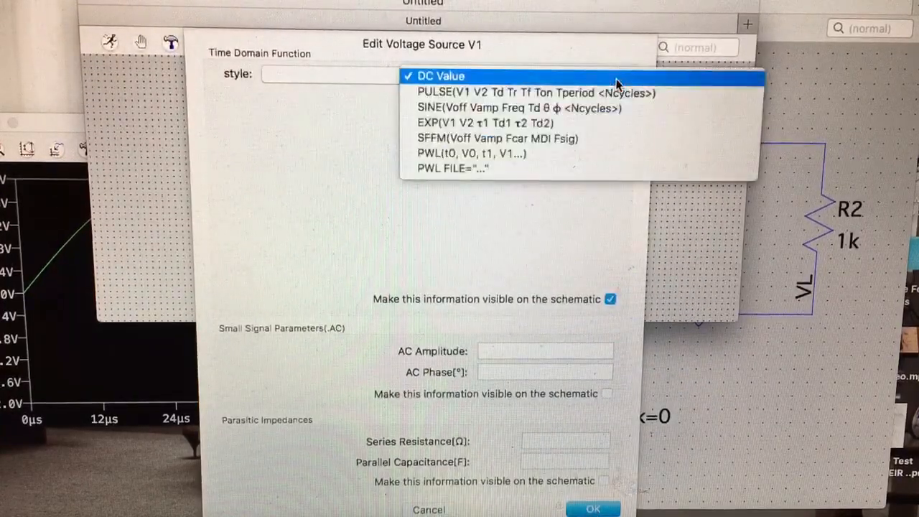
pyautogui.click(506, 107)
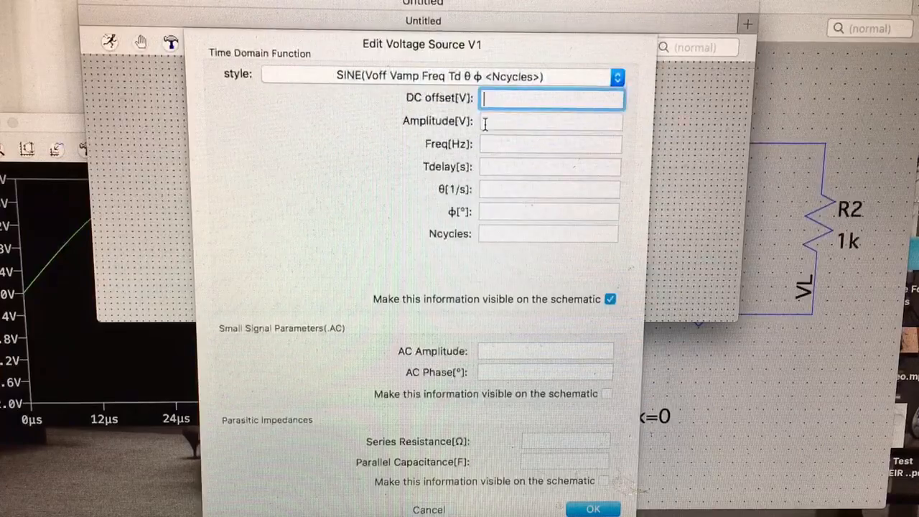
pyautogui.click(551, 121)
pyautogui.write('2')
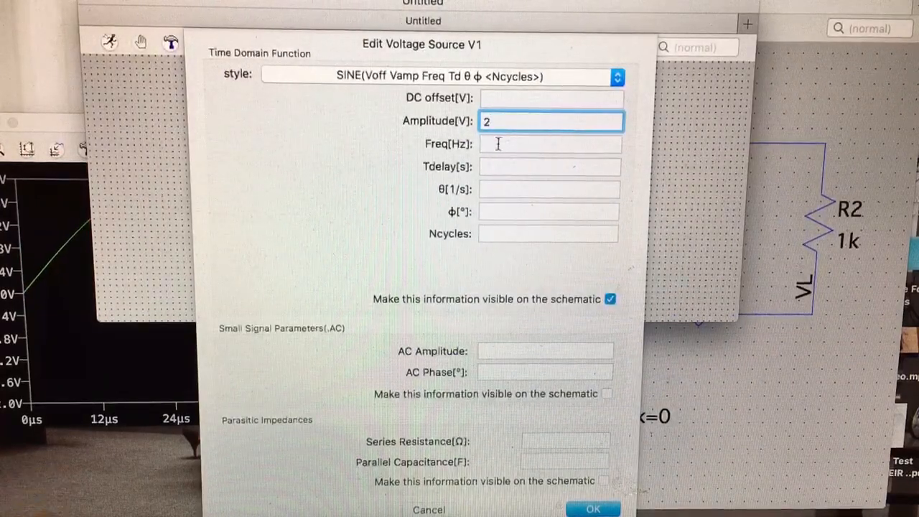
pyautogui.write('10')
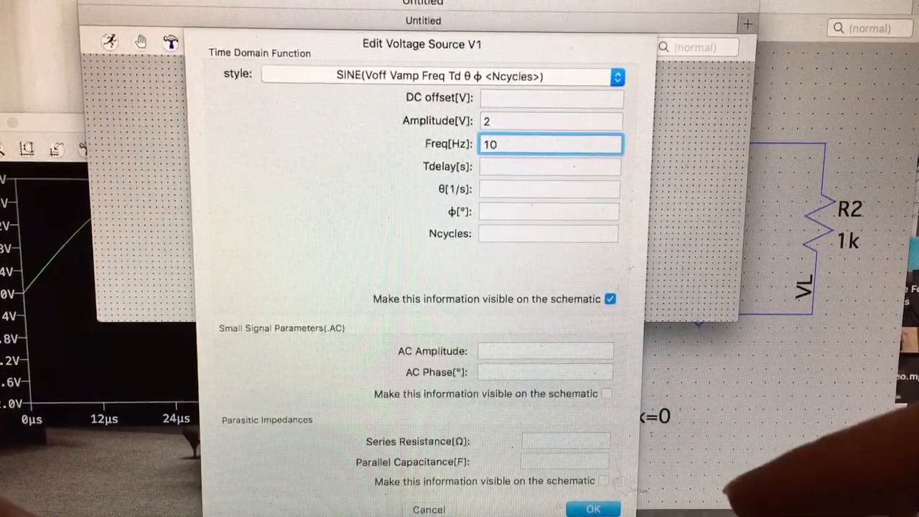
pyautogui.click(592, 508)
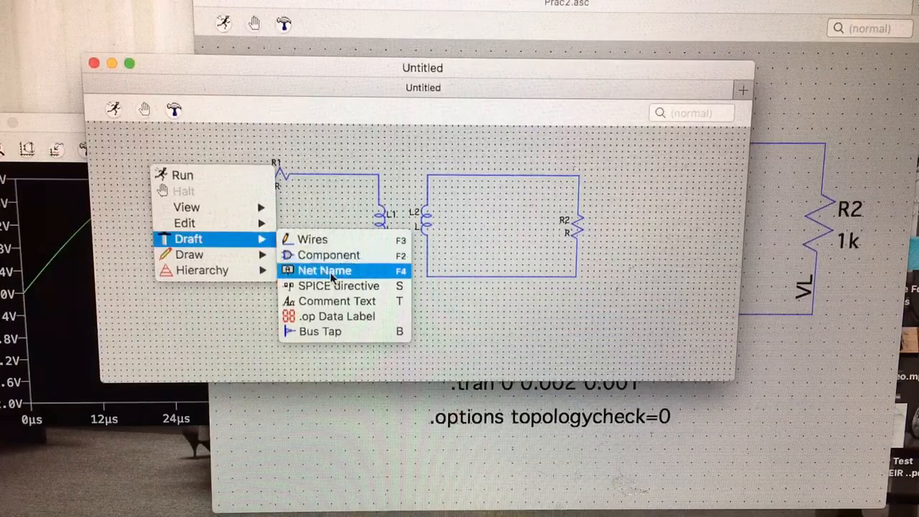
# Add a GND net label to the bottom wire of the loops
pyautogui.click(325, 269)
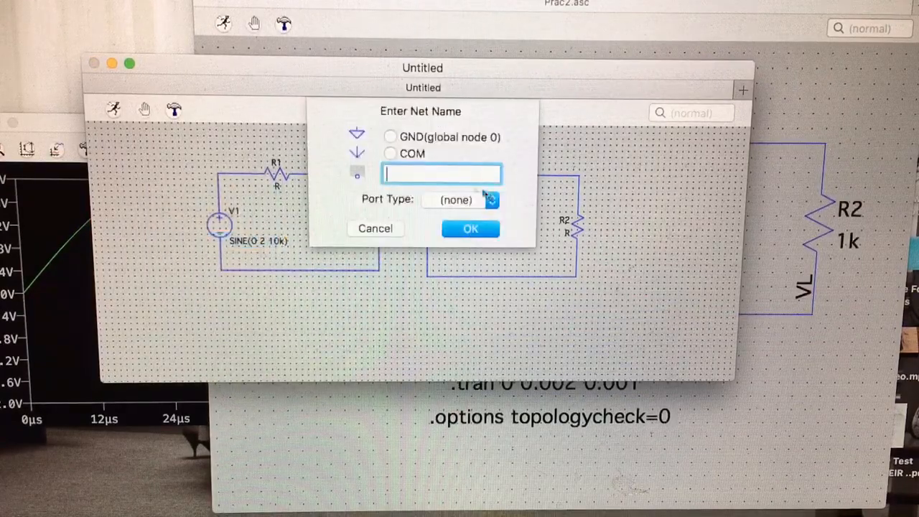
pyautogui.click(469, 228)
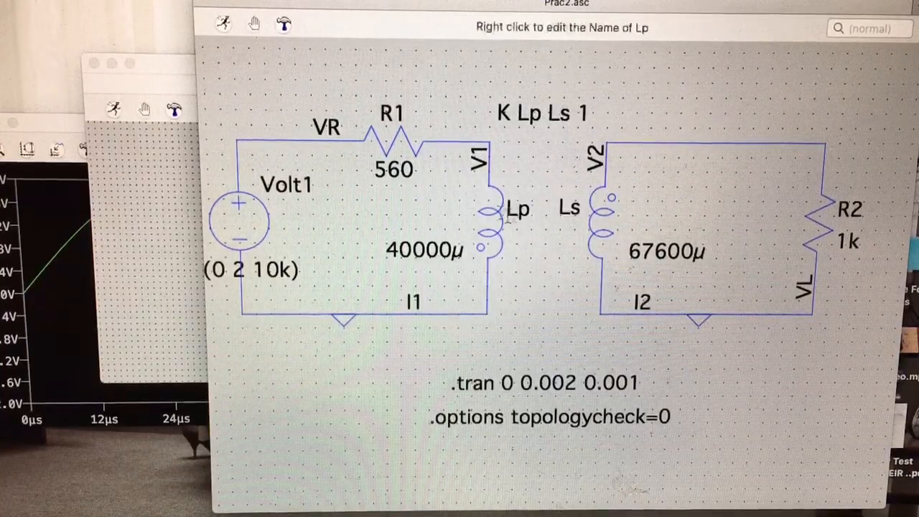
pyautogui.moveTo(540, 113)
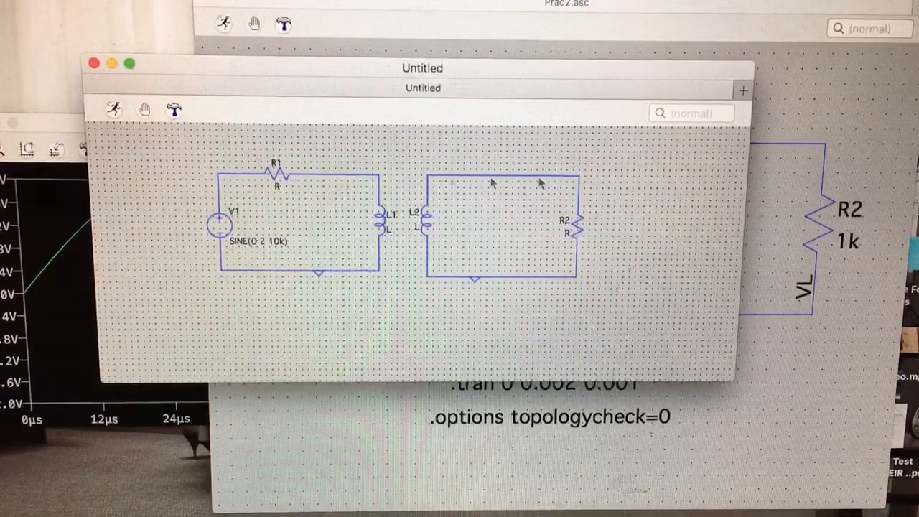
# Copy the .tran 0 0.002 0.001 directive from Prac2 and place it on the new sheet
pyautogui.rightClick(491, 183)
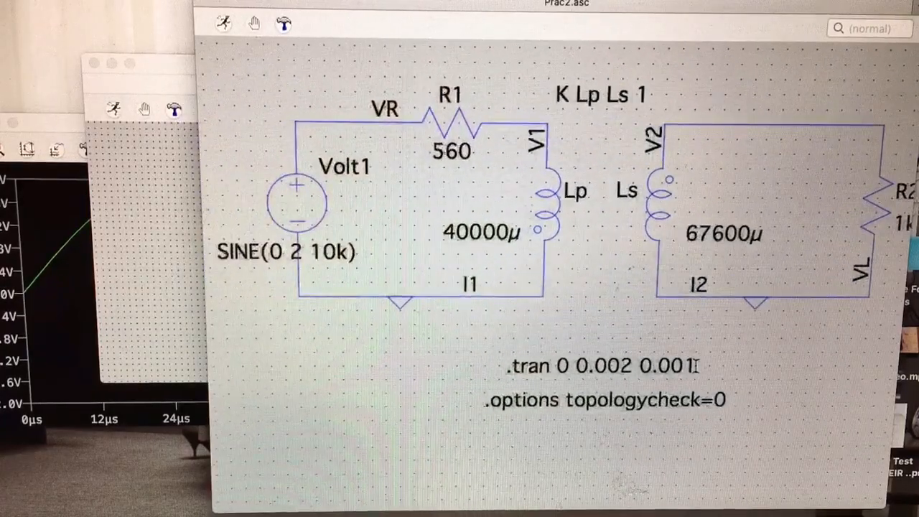
pyautogui.doubleClick(600, 366)
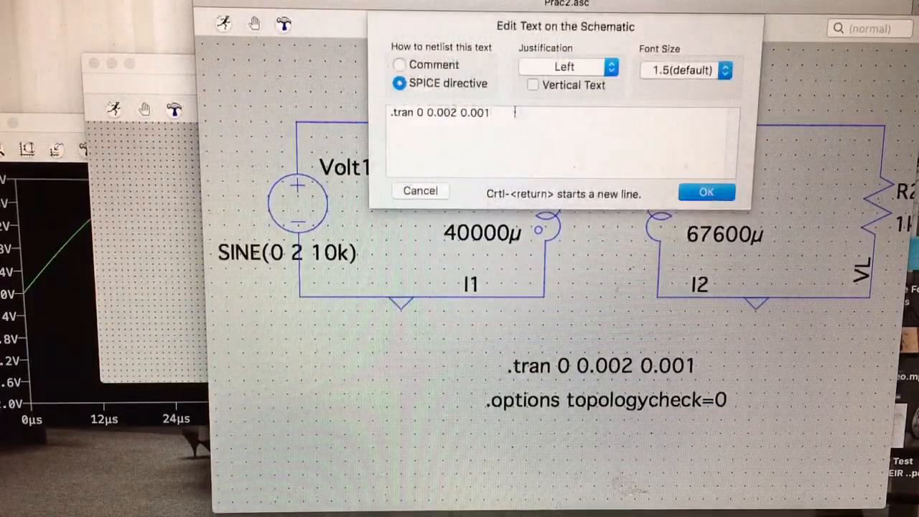
pyautogui.tripleClick(438, 112)
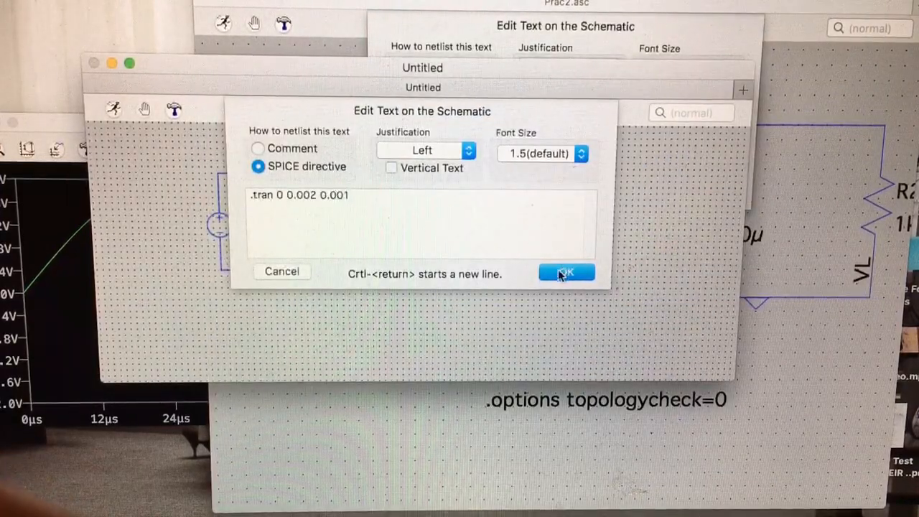
pyautogui.click(566, 272)
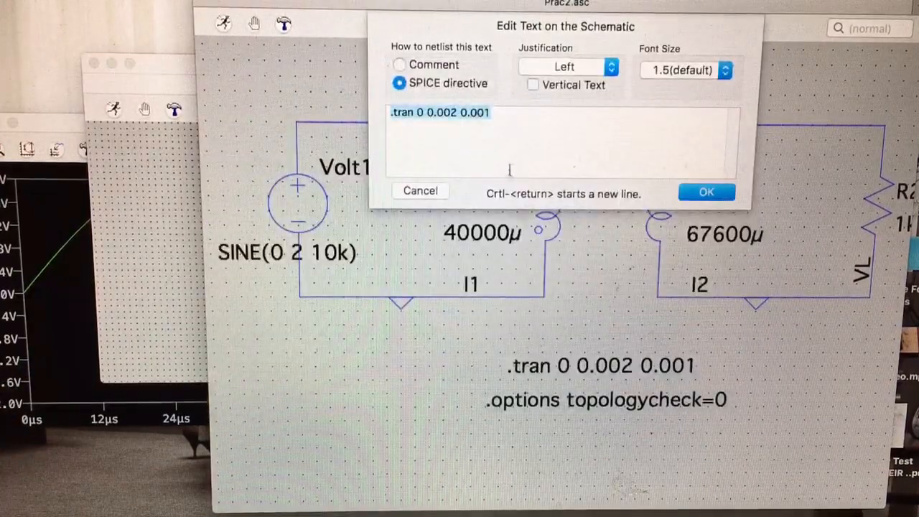
pyautogui.click(706, 192)
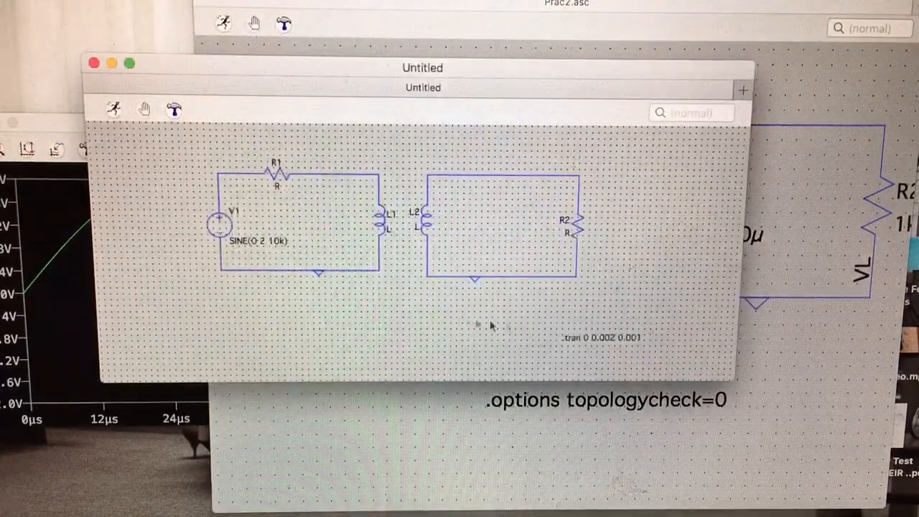
pyautogui.rightClick(490, 327)
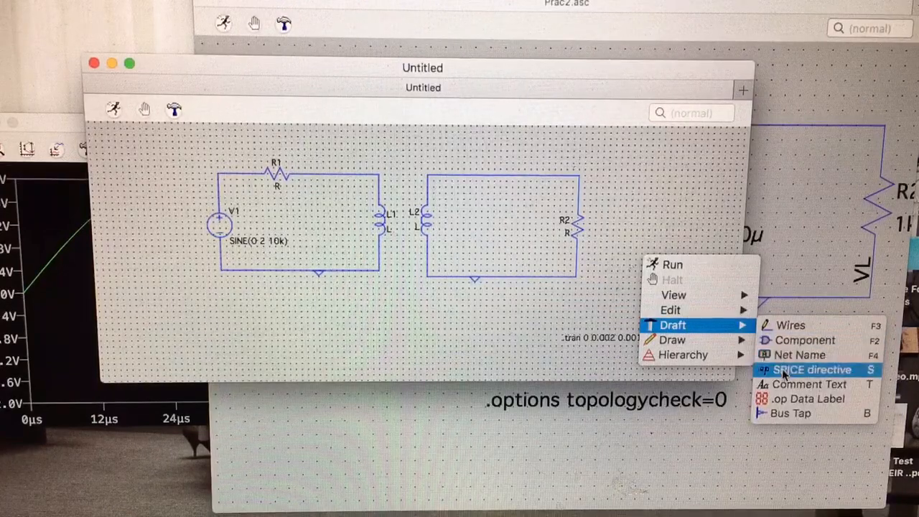
# Write the K L1 L2 1 coupling directive, checking Prac2 for reference, and place it
pyautogui.click(809, 369)
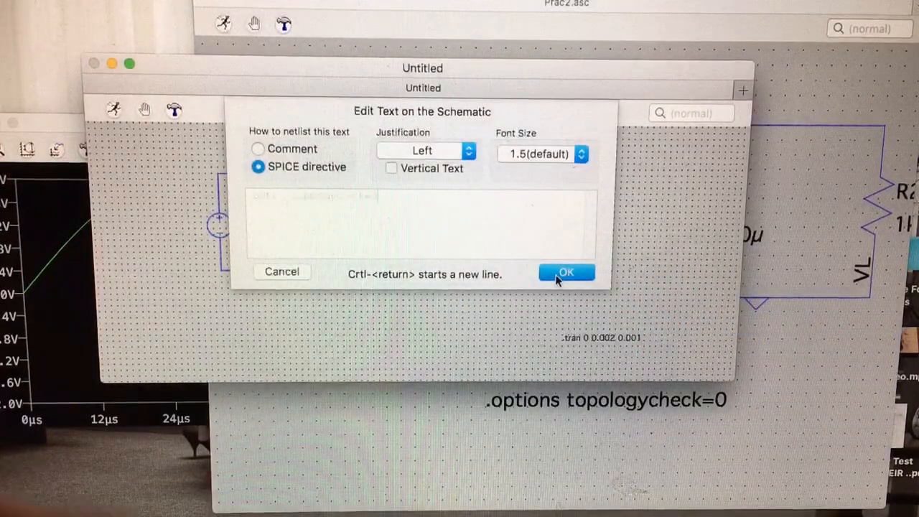
pyautogui.click(566, 273)
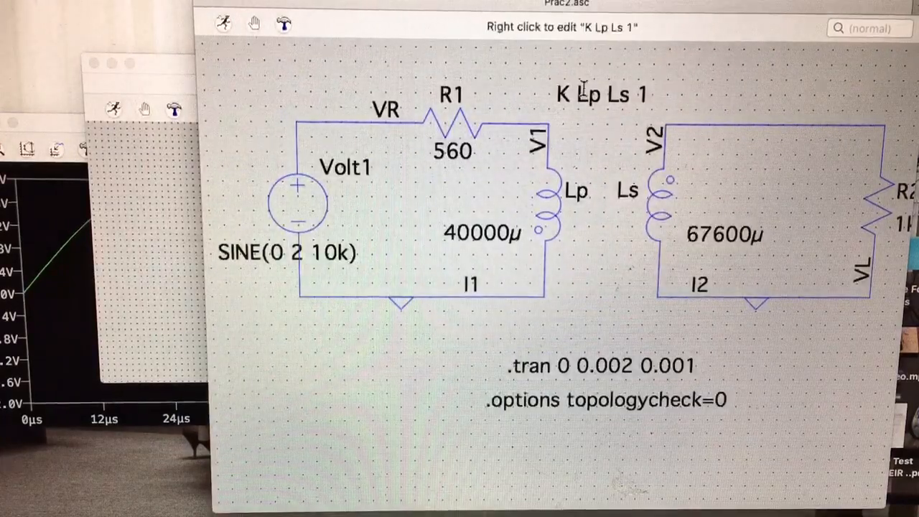
pyautogui.rightClick(595, 94)
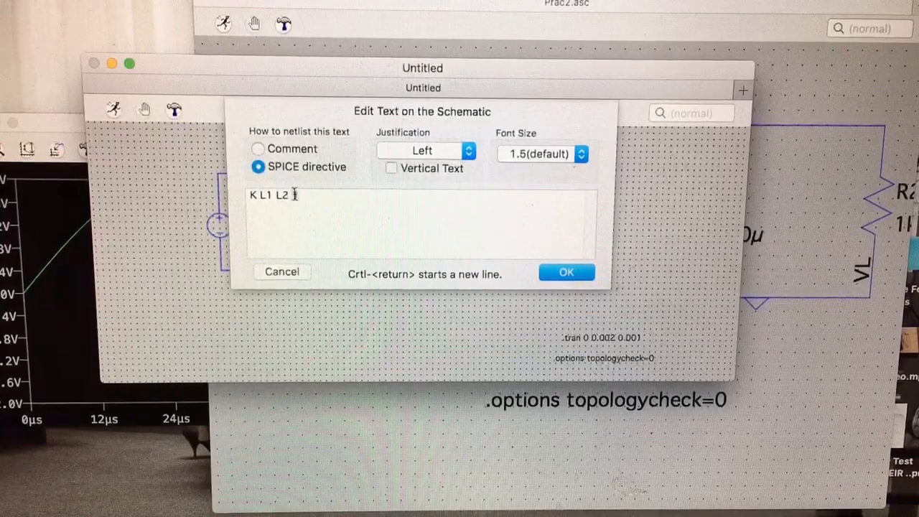
pyautogui.write('1')
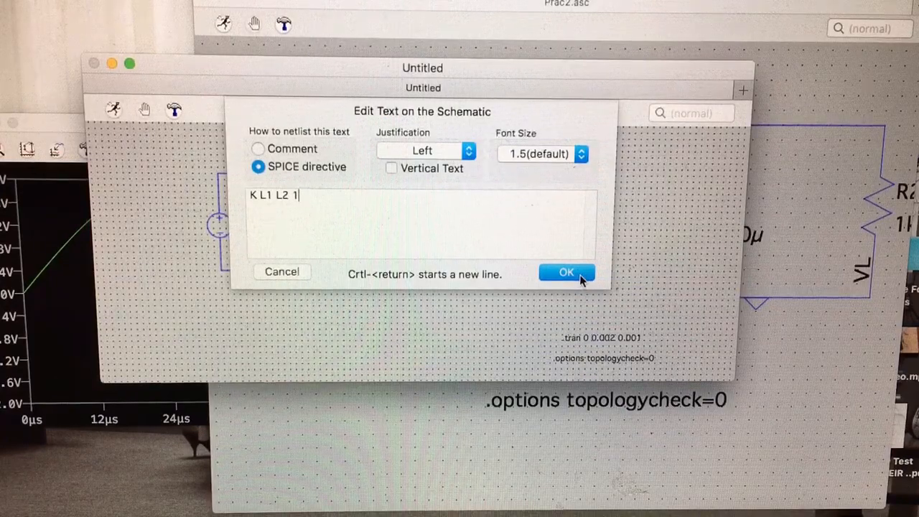
pyautogui.click(565, 273)
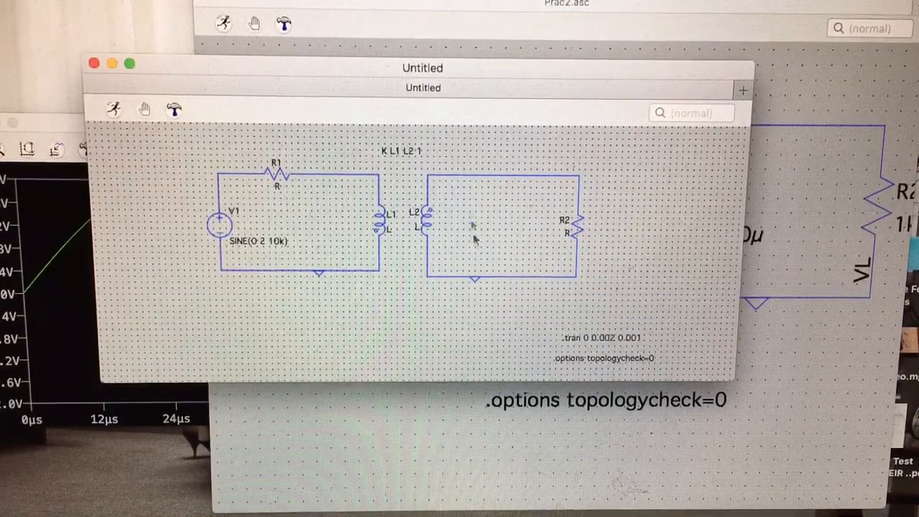
pyautogui.moveTo(402, 308)
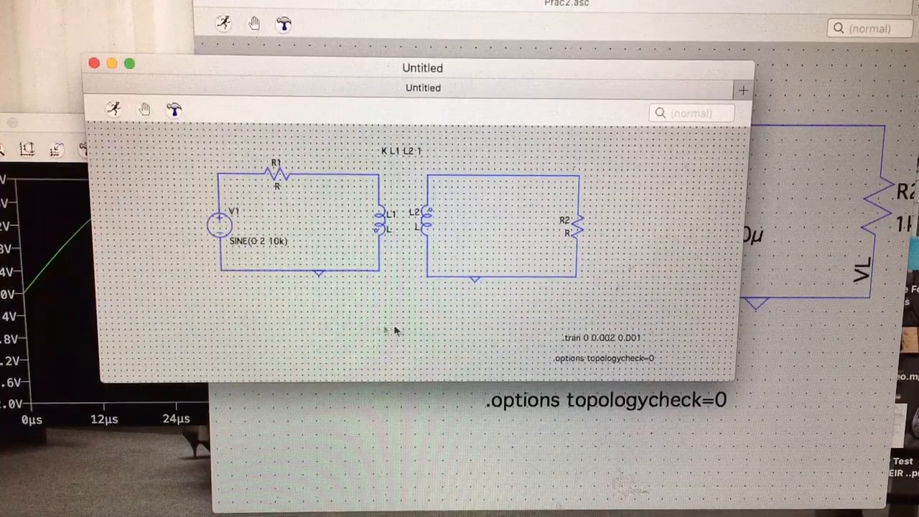
pyautogui.moveTo(381, 302)
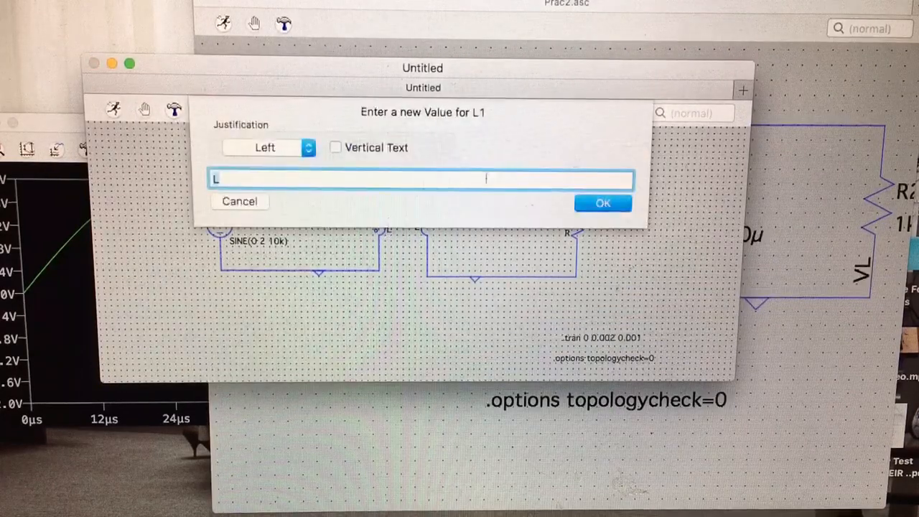
# Set L1 to 40000u and L2 to 67600u in microhenries
pyautogui.write('4')
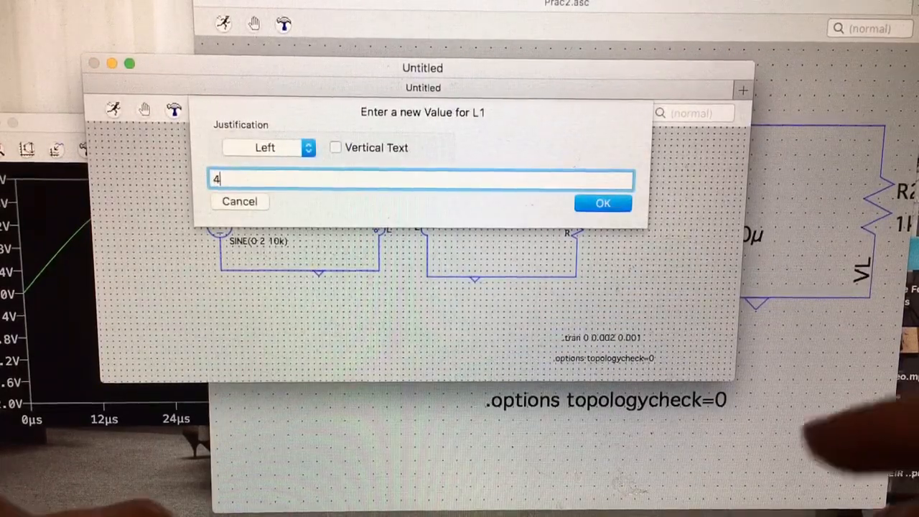
pyautogui.write('0000')
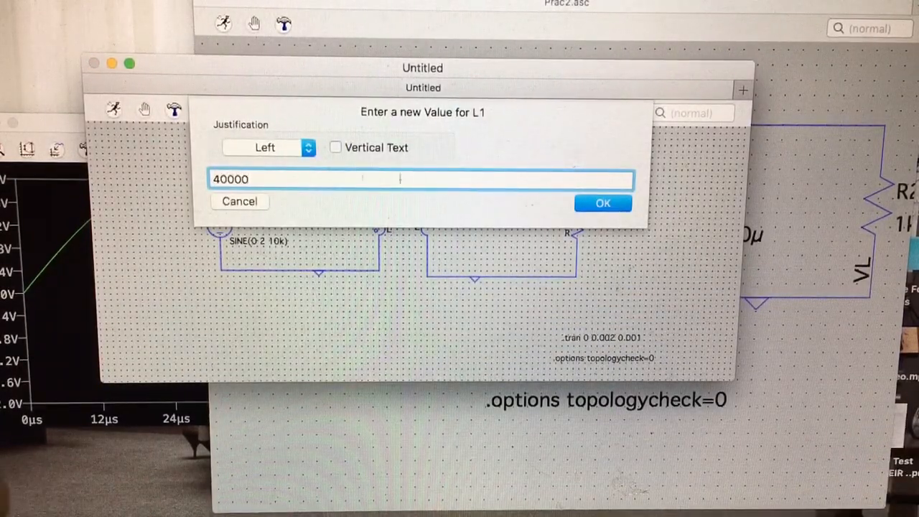
pyautogui.click(603, 202)
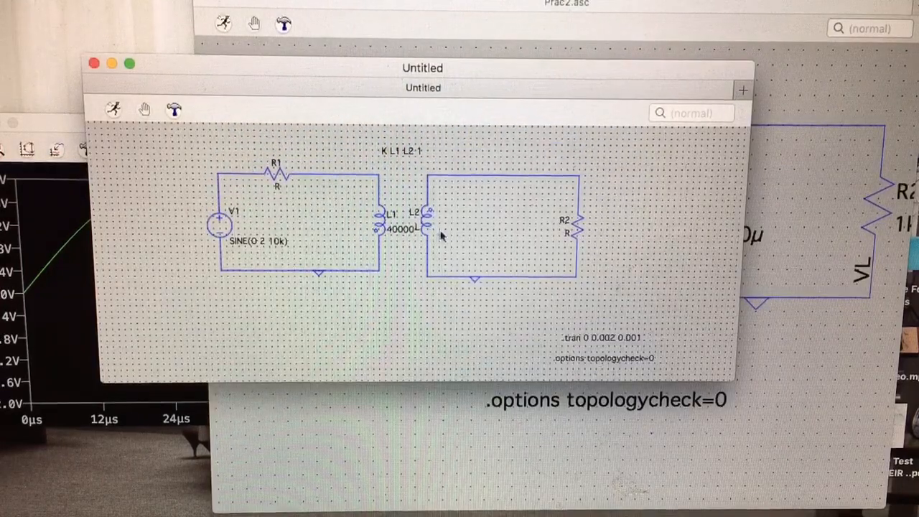
pyautogui.doubleClick(415, 212)
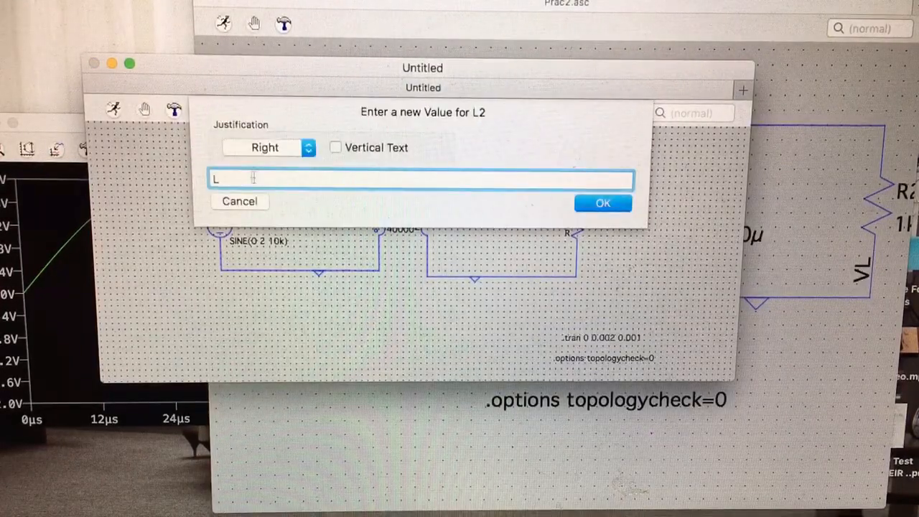
pyautogui.write('67600')
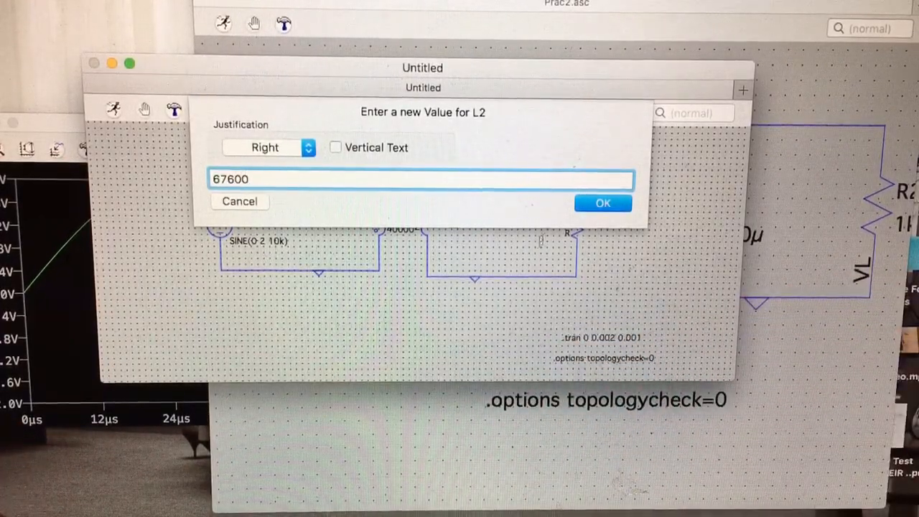
pyautogui.click(603, 202)
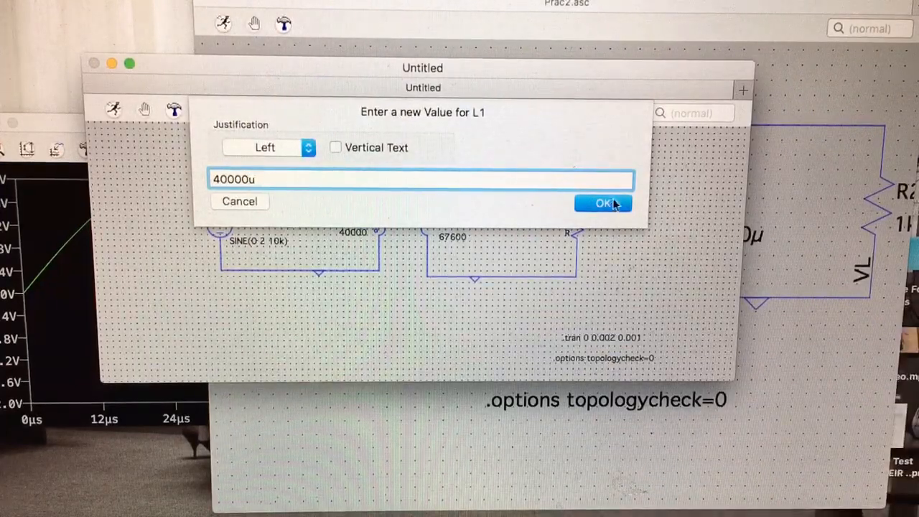
pyautogui.click(603, 203)
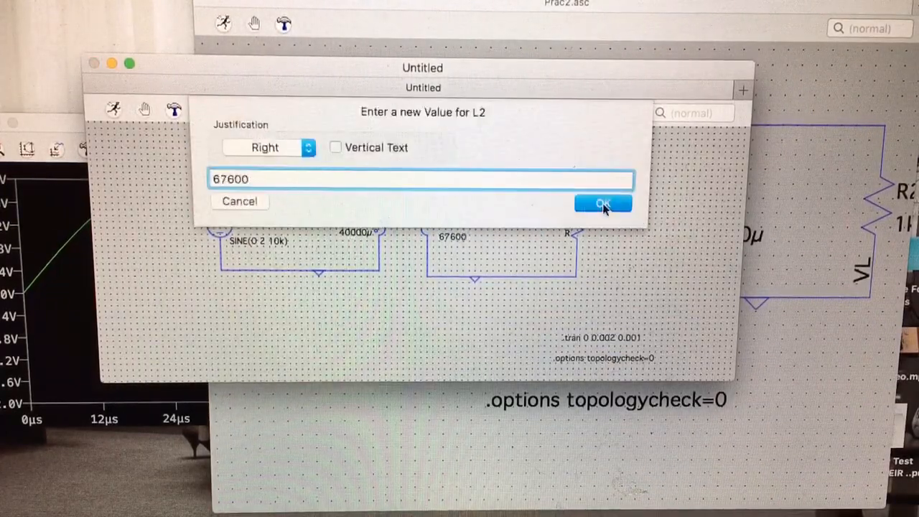
pyautogui.click(602, 204)
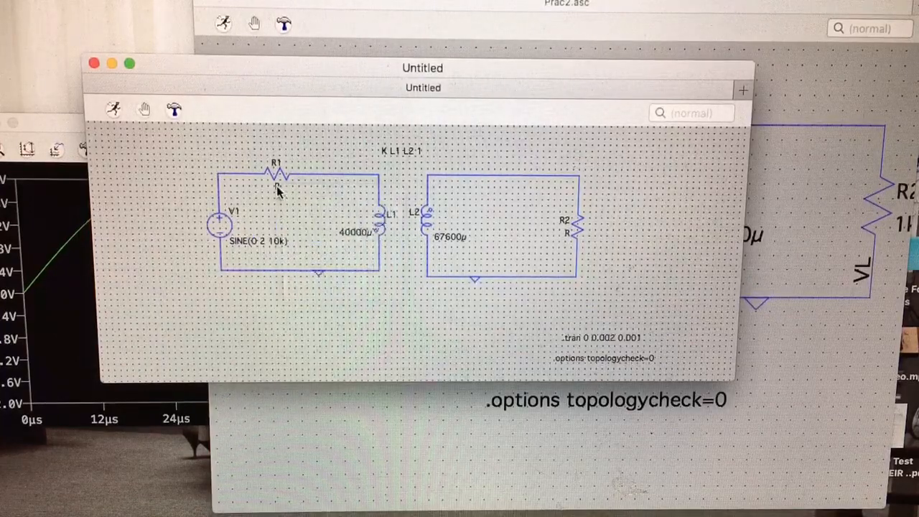
# Give resistor R1 the value 560
pyautogui.doubleClick(276, 172)
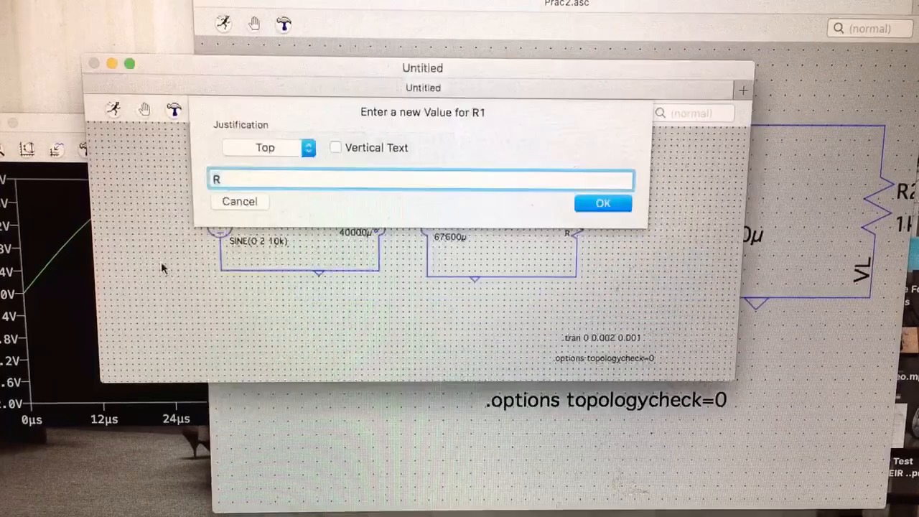
pyautogui.write('560')
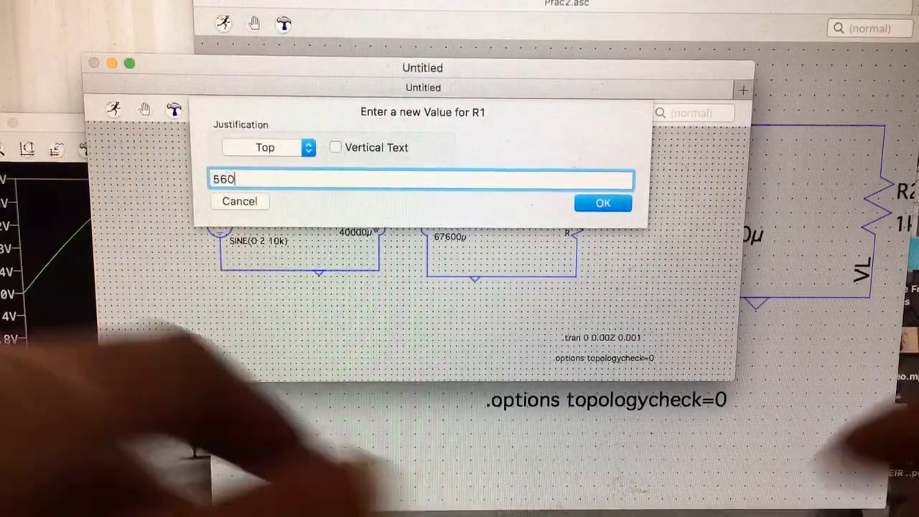
pyautogui.click(603, 203)
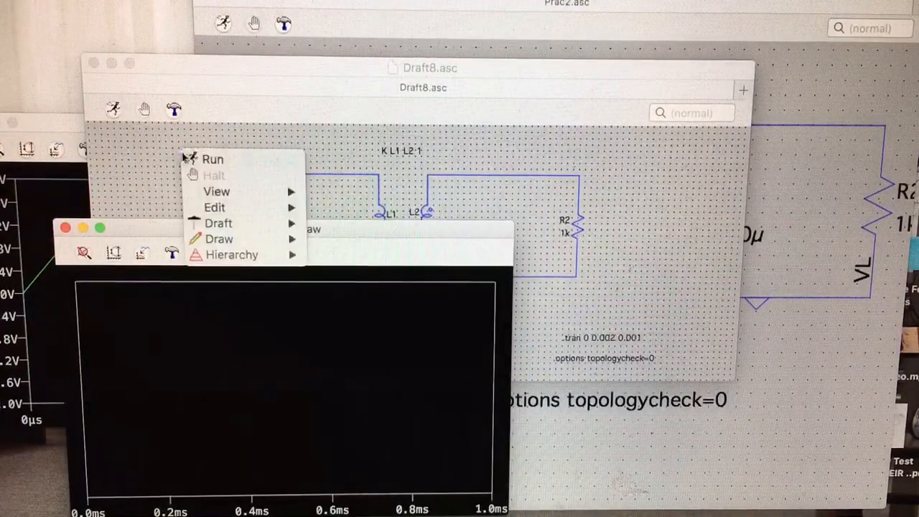
# Run the transient simulation and plot the source current I(V1)
pyautogui.click(213, 158)
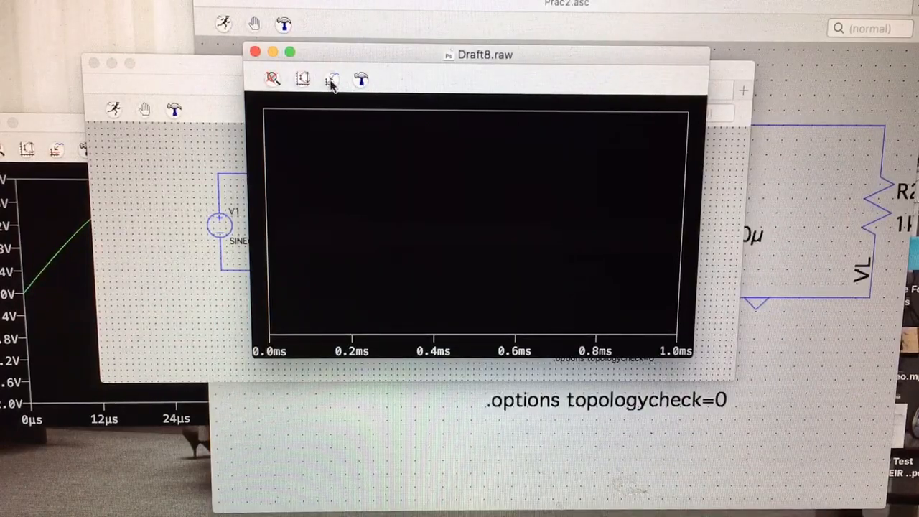
pyautogui.moveTo(330, 79)
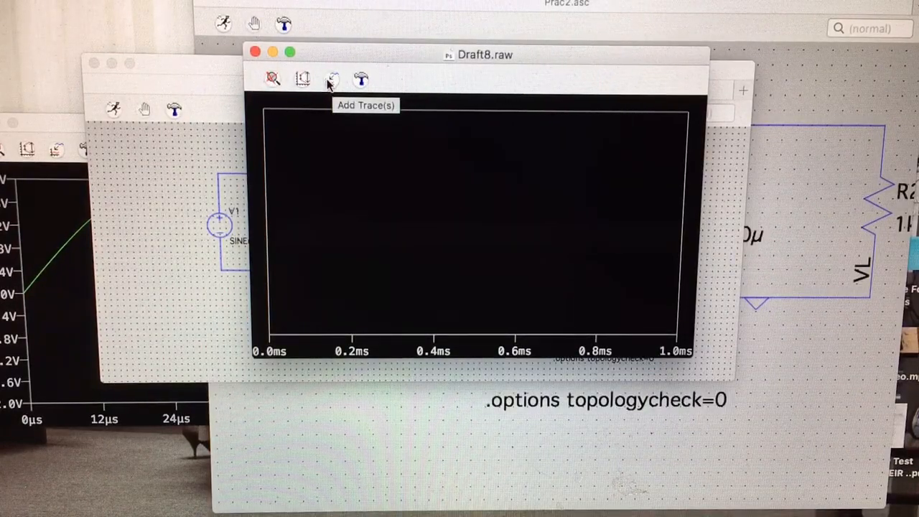
pyautogui.click(330, 78)
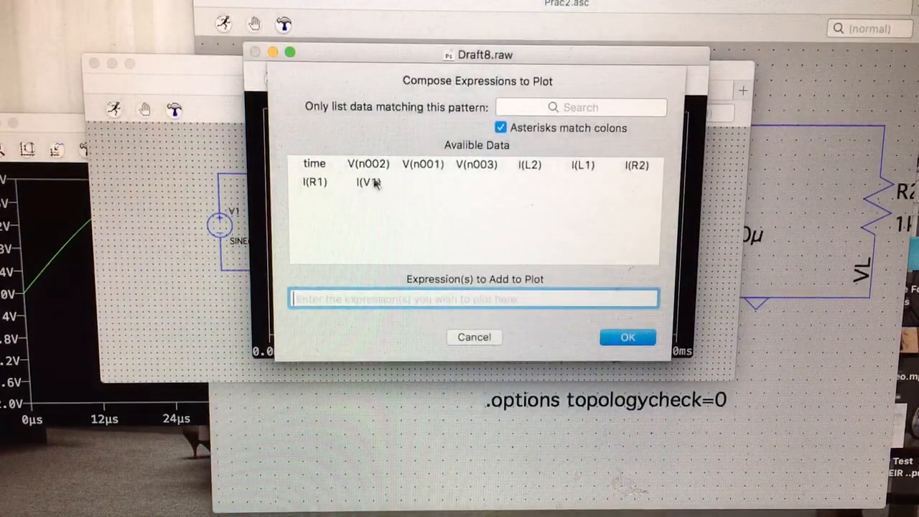
pyautogui.click(367, 181)
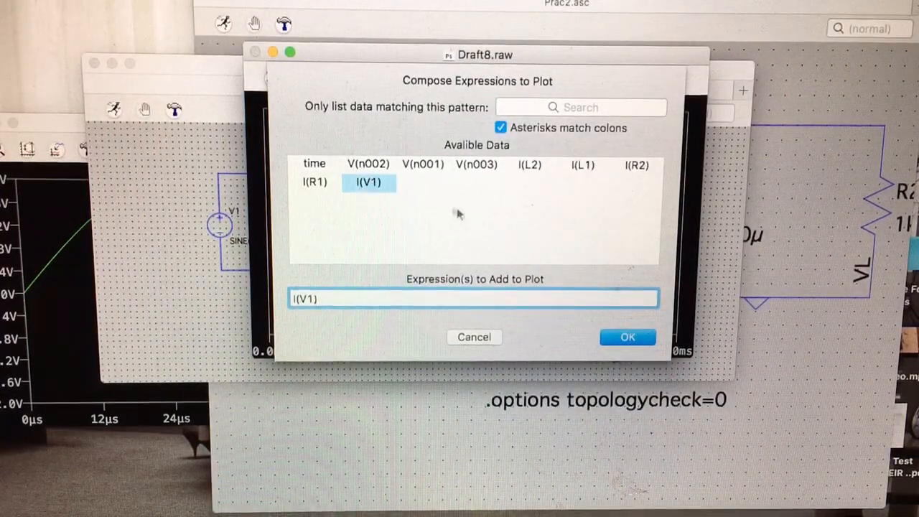
pyautogui.click(626, 336)
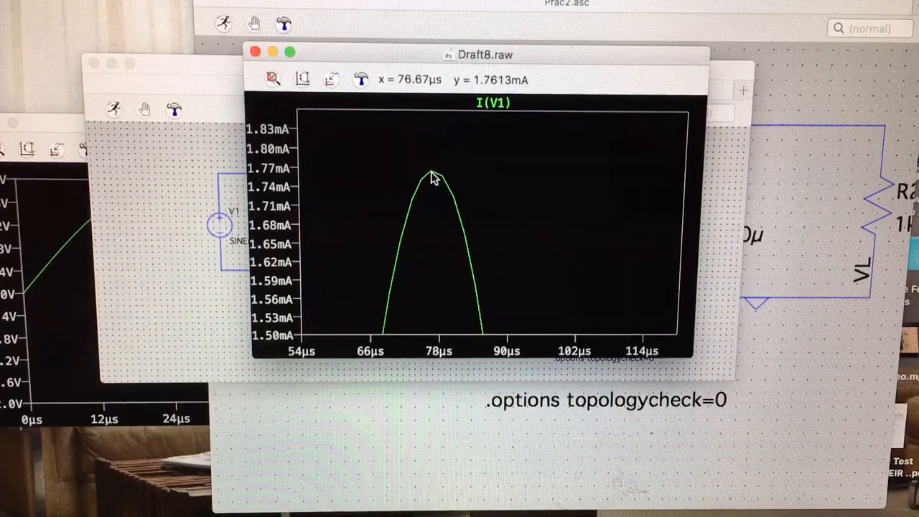
pyautogui.moveTo(190, 192)
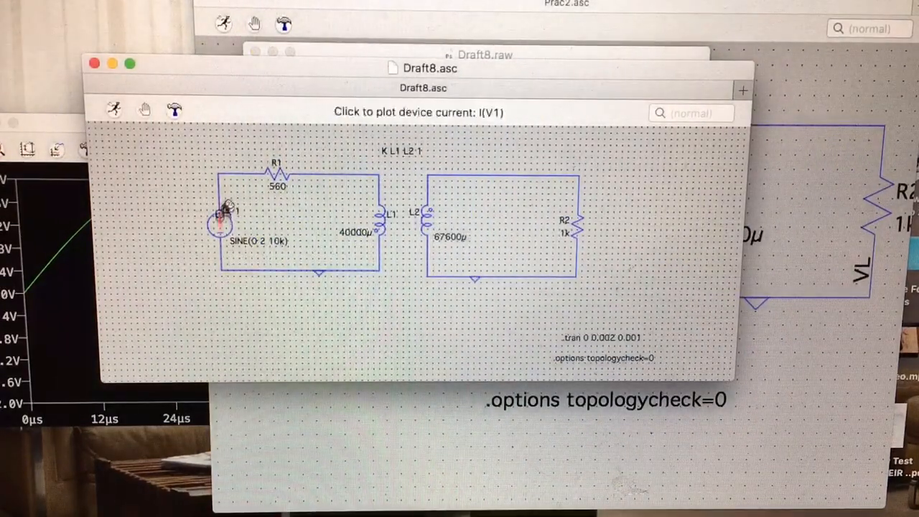
# Return focus to the Draft8 schematic so V1's current can be probed directly
pyautogui.rightClick(226, 215)
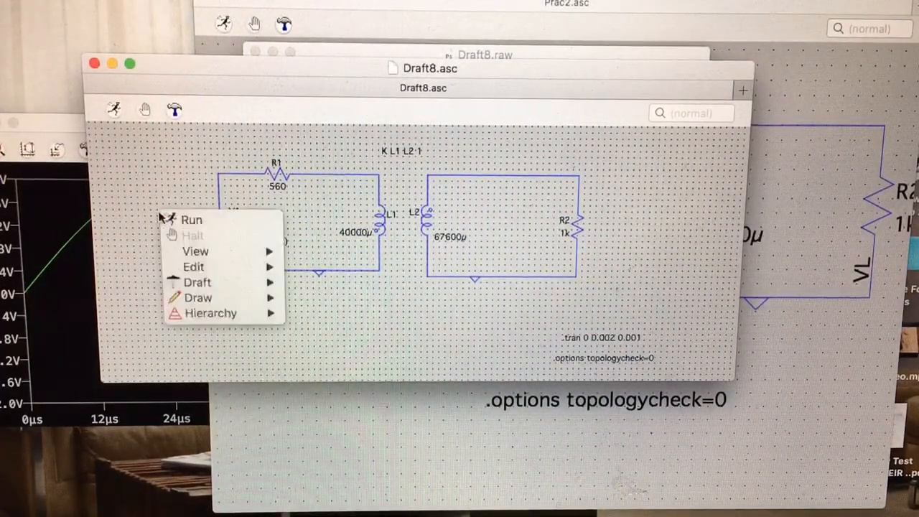